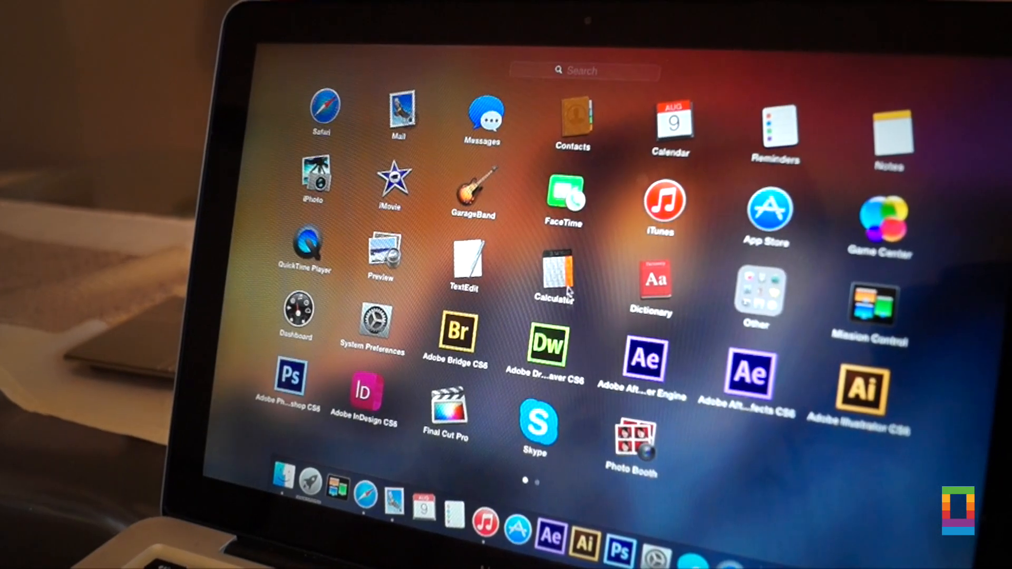
Launch Calculator from the Launchpad app grid so its translucent window appears
{"action": "left_click", "coordinate": [554, 270]}
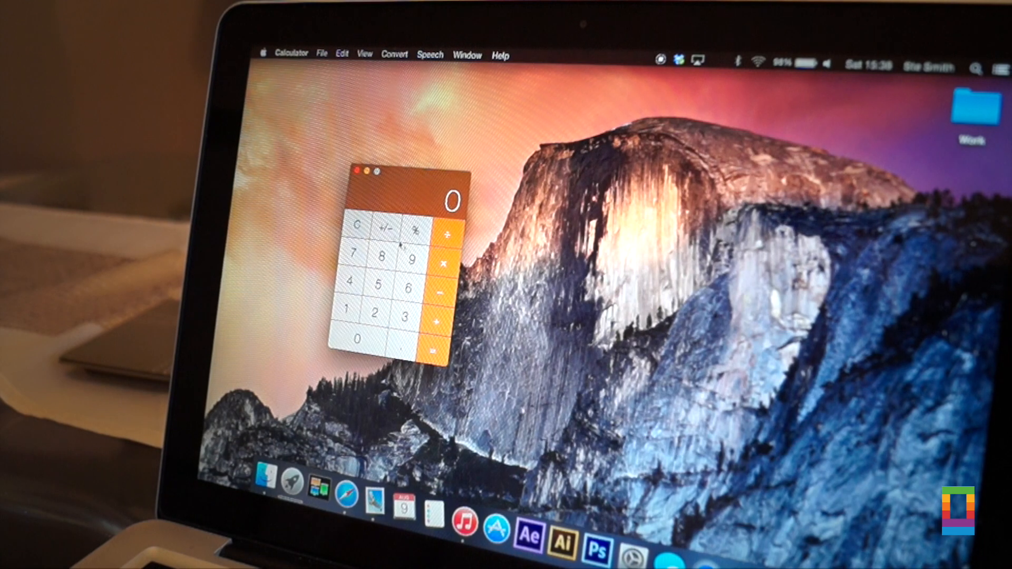